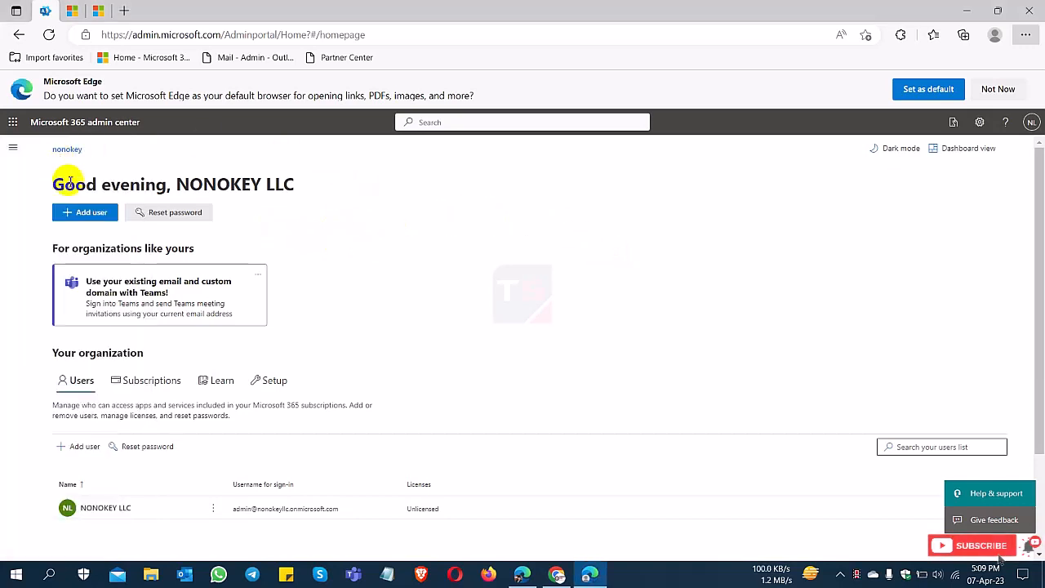
{"action": "mouse_move", "coordinate": [349, 210]}
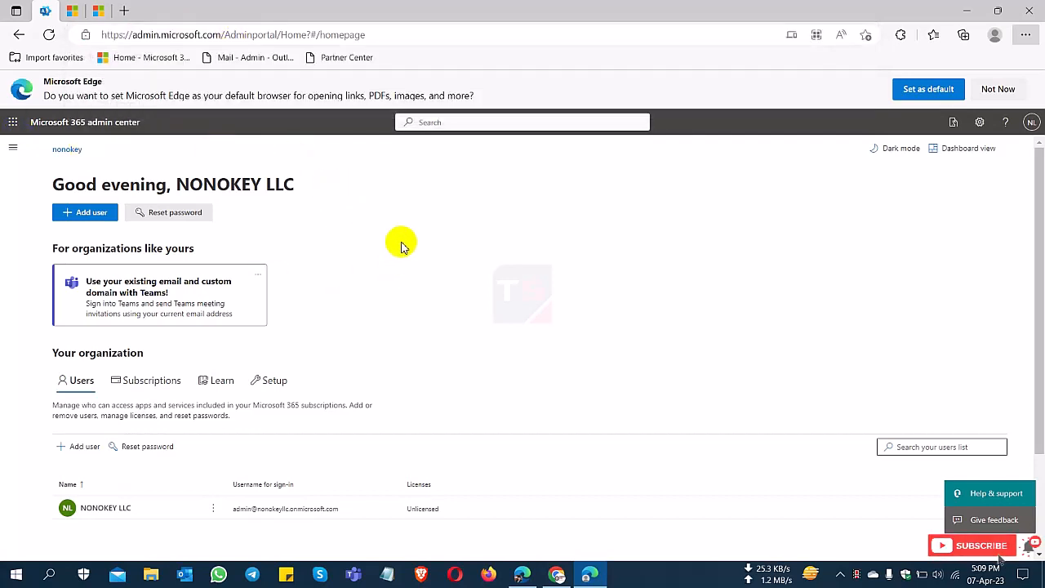
Expand the Microsoft 365 admin center navigation to reveal the Admin centers list.
{"action": "left_click", "coordinate": [13, 122]}
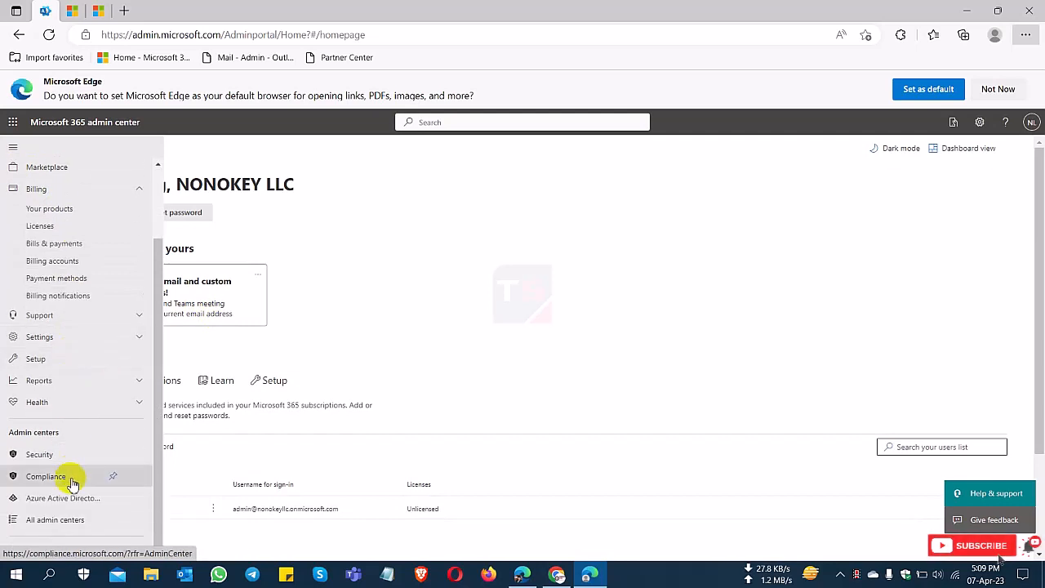
Open Azure Active Directory and its Manage tenants list showing nonokey.
{"action": "left_click", "coordinate": [63, 498]}
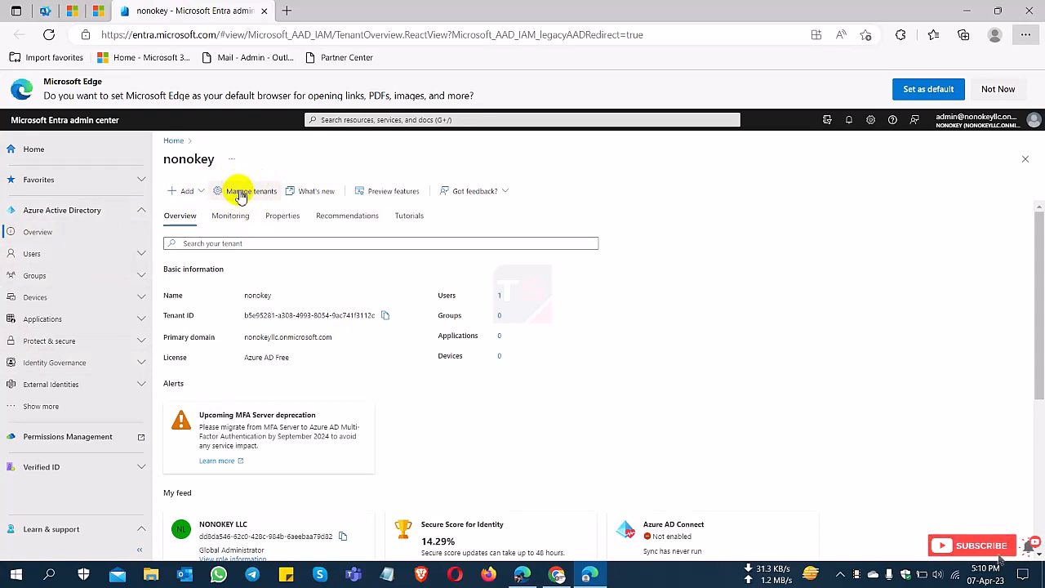
{"action": "left_click", "coordinate": [249, 190]}
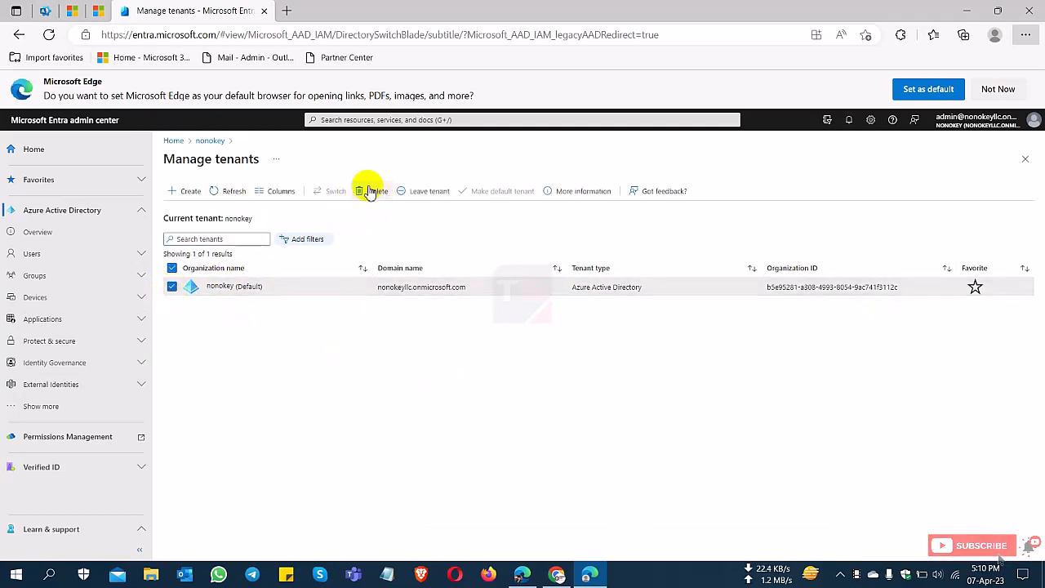
{"action": "mouse_move", "coordinate": [377, 191]}
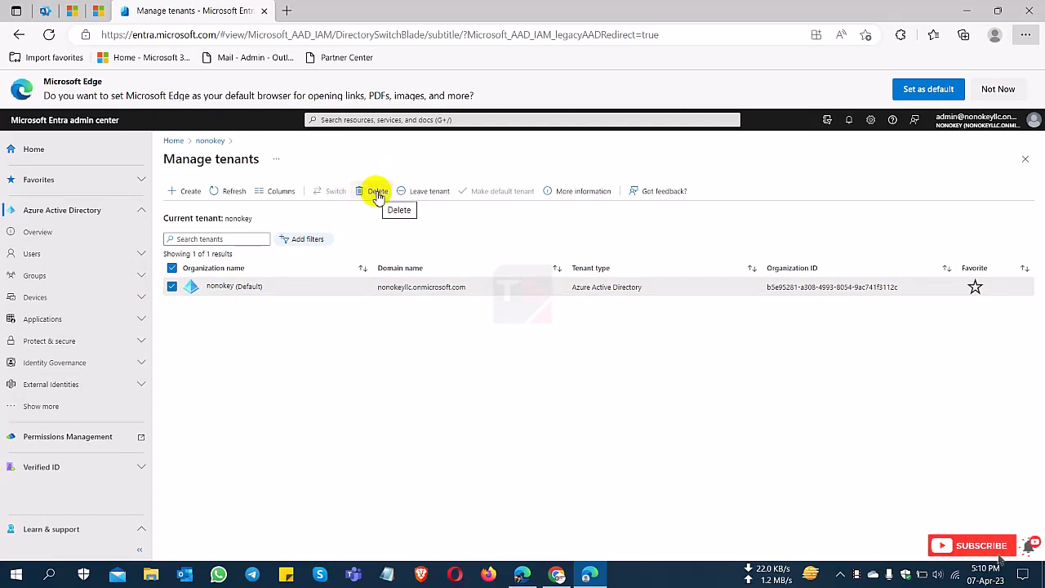
Start deleting nonokey to show its Delete tenant checklist with all checks passed.
{"action": "left_click", "coordinate": [376, 191]}
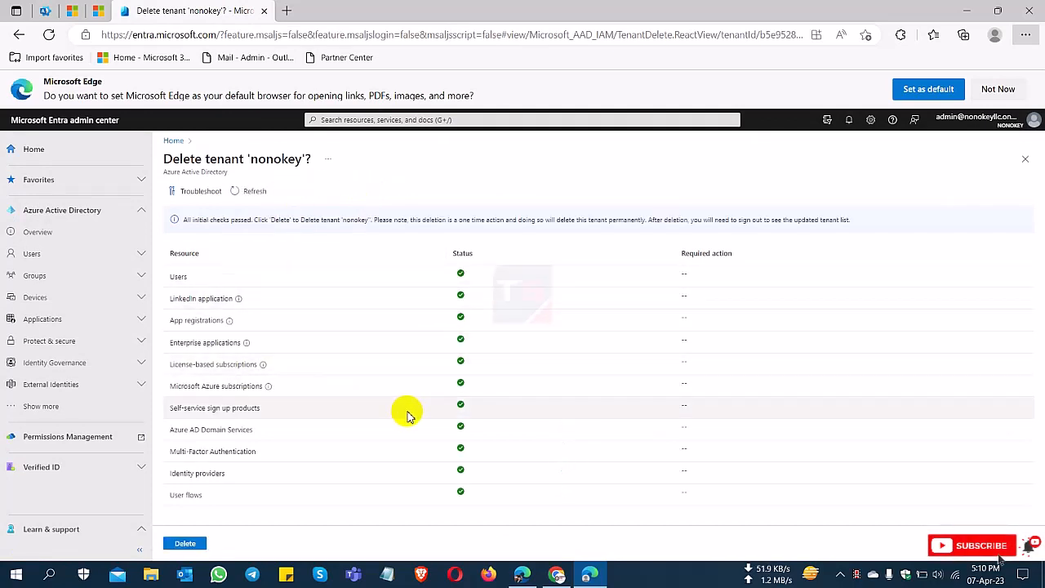
{"action": "mouse_move", "coordinate": [388, 261]}
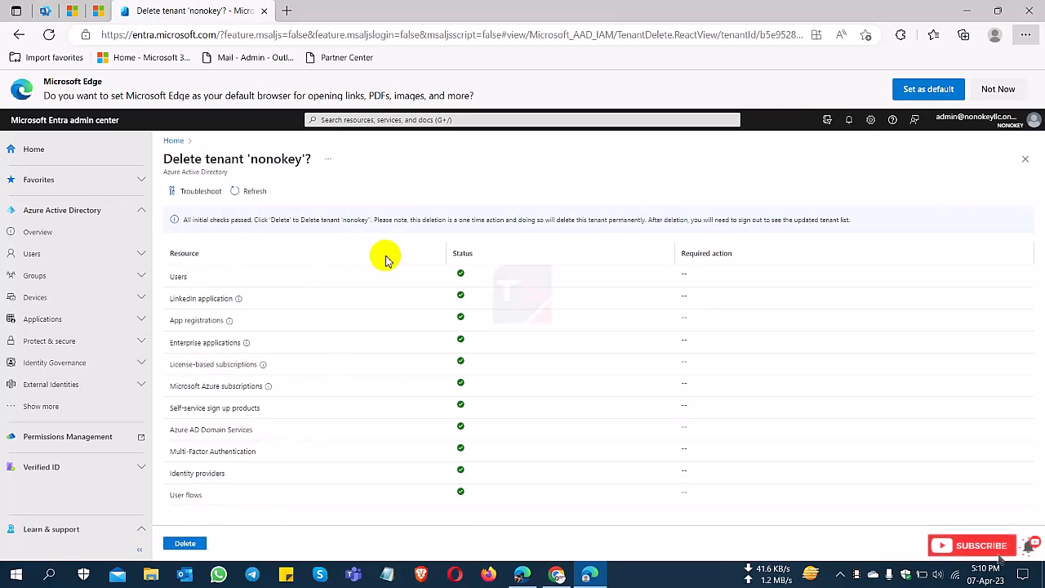
{"action": "mouse_move", "coordinate": [649, 364]}
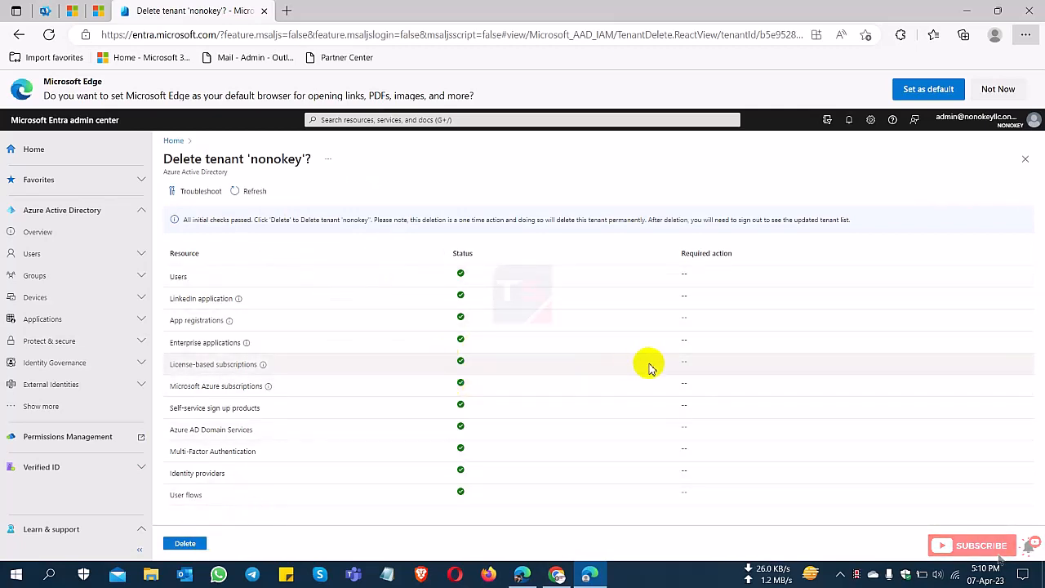
{"action": "mouse_move", "coordinate": [277, 367]}
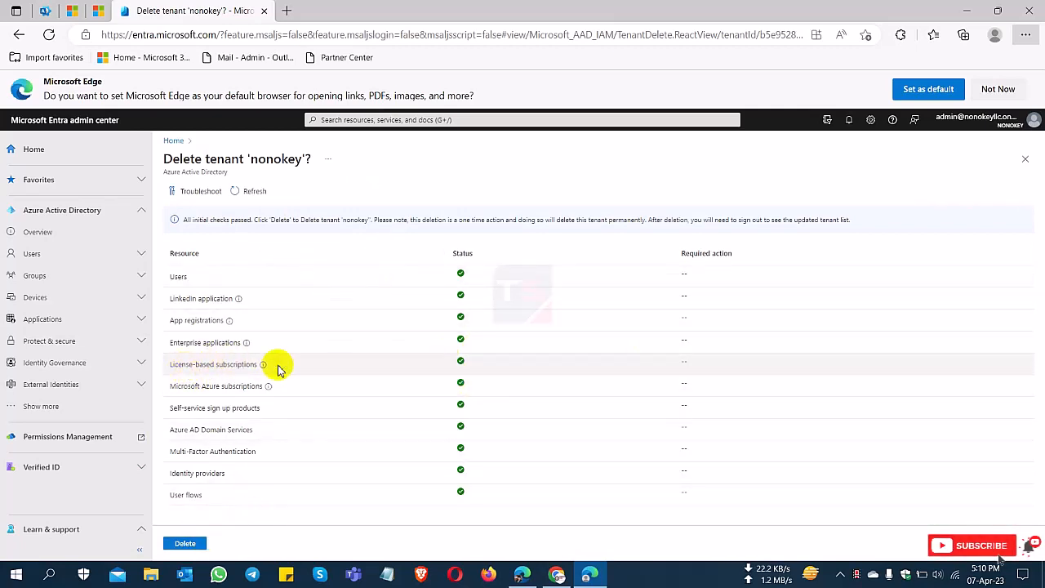
{"action": "mouse_move", "coordinate": [195, 429]}
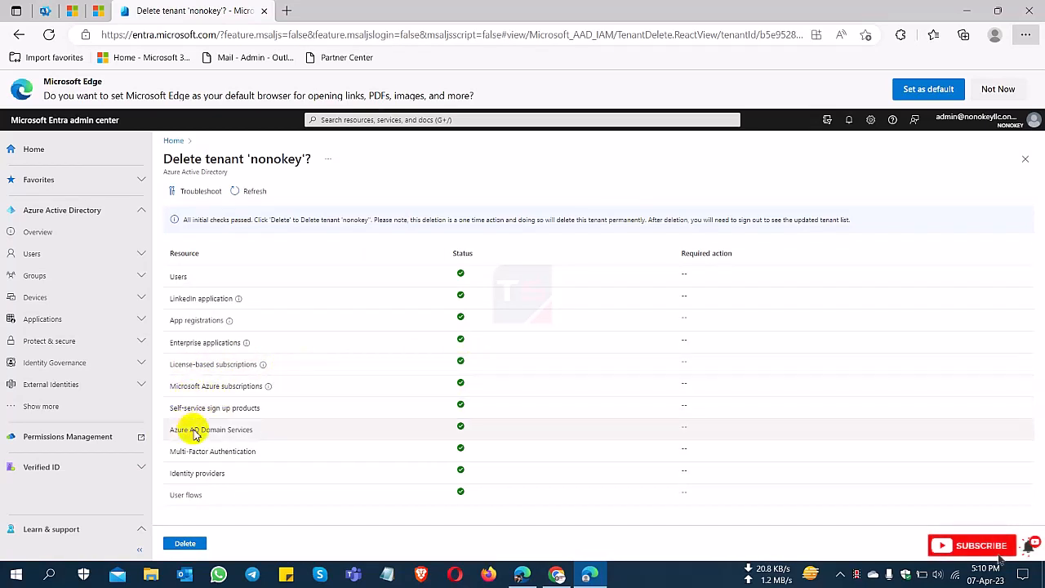
{"action": "mouse_move", "coordinate": [277, 295]}
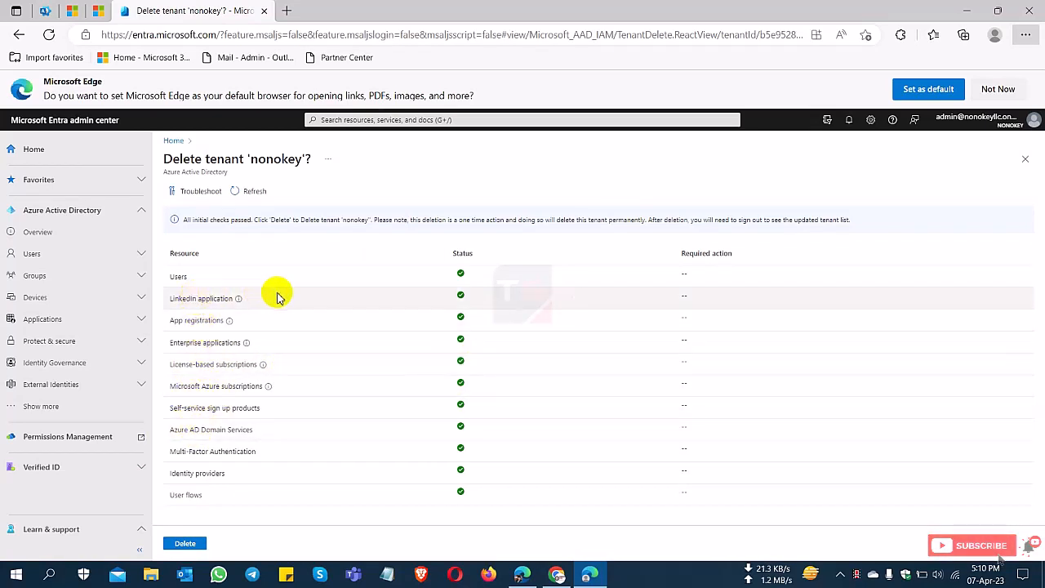
{"action": "mouse_move", "coordinate": [447, 287]}
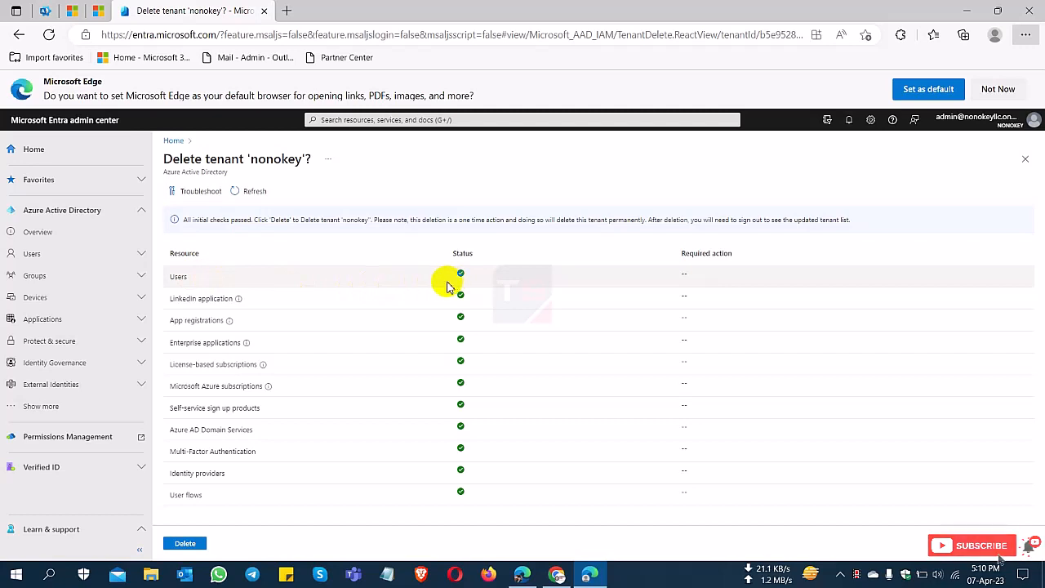
{"action": "mouse_move", "coordinate": [273, 465]}
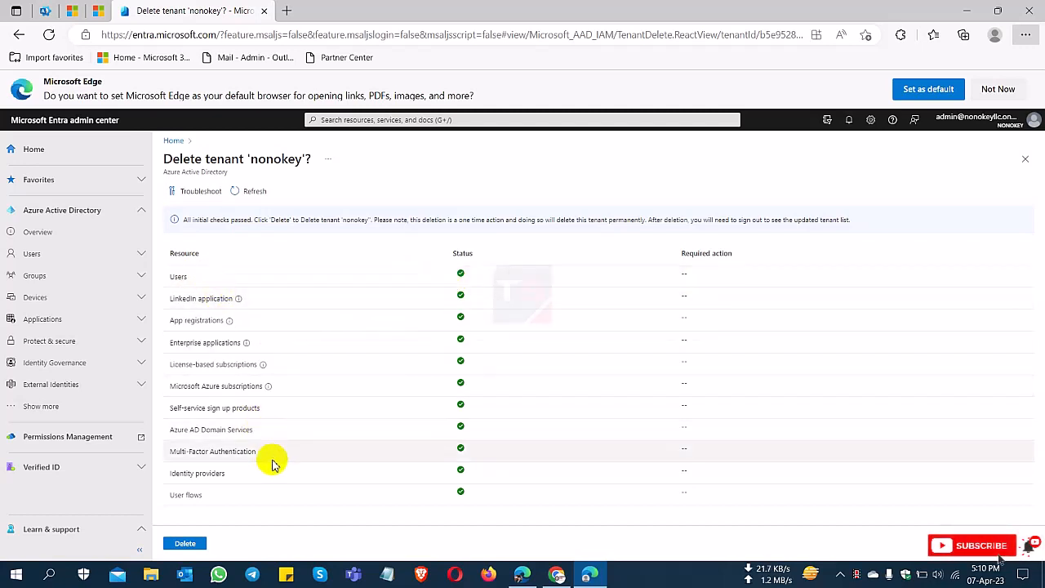
{"action": "mouse_move", "coordinate": [241, 228]}
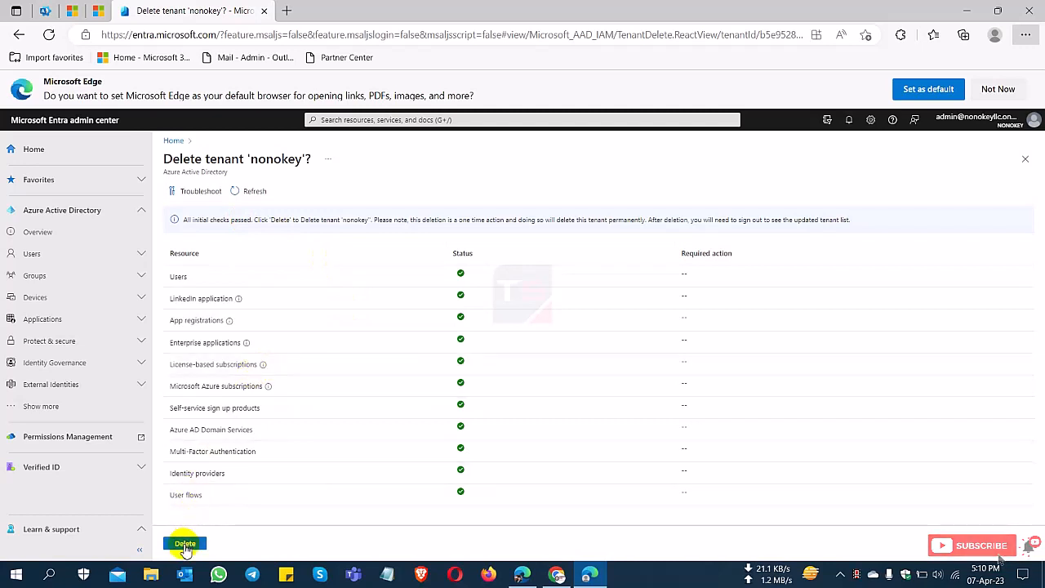
Confirm deletion of tenant 'nonokey' and get the success notification.
{"action": "left_click", "coordinate": [185, 542]}
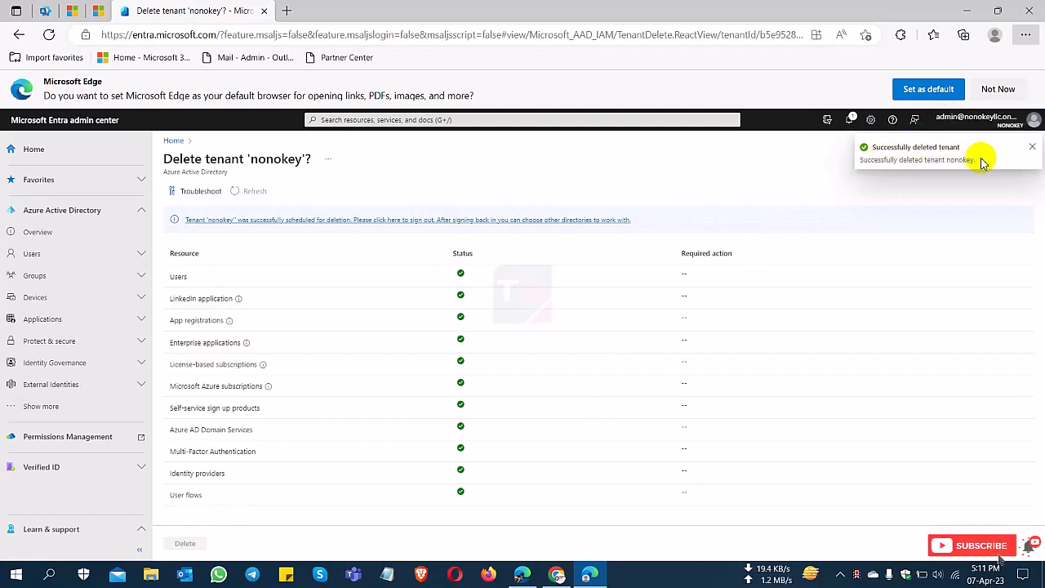
{"action": "mouse_move", "coordinate": [641, 172]}
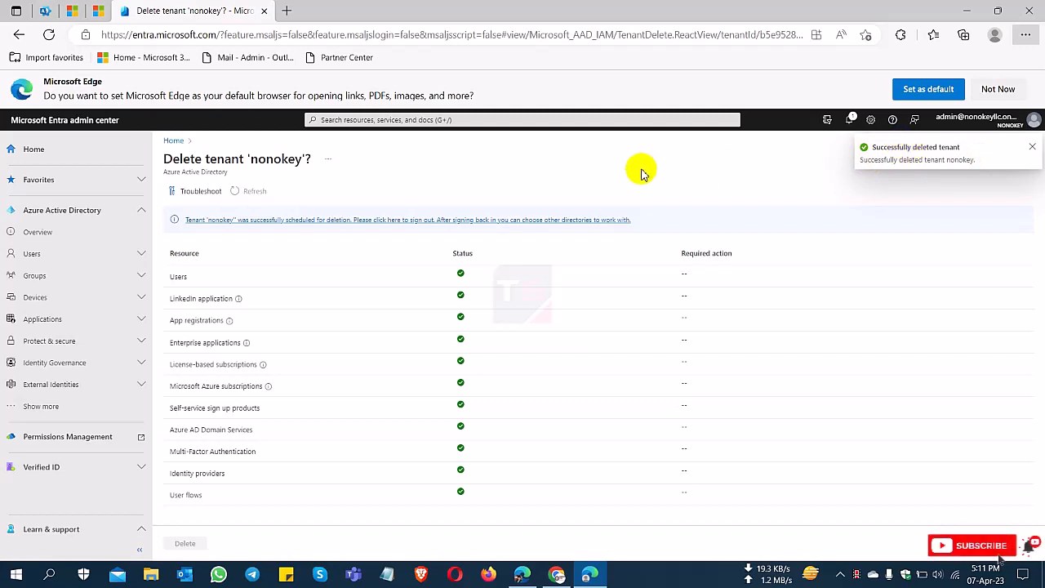
{"action": "mouse_move", "coordinate": [433, 259]}
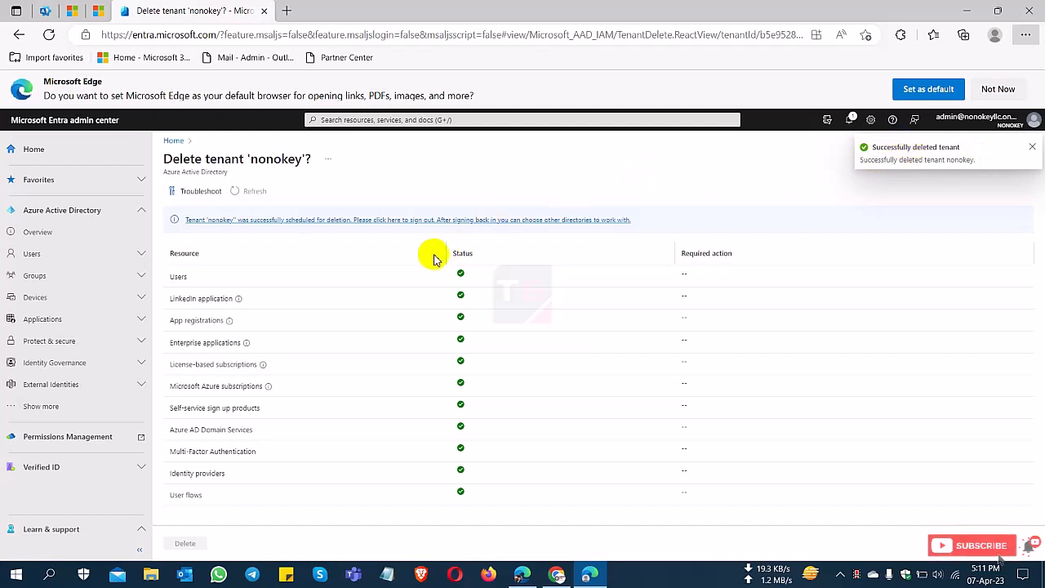
{"action": "mouse_move", "coordinate": [443, 255]}
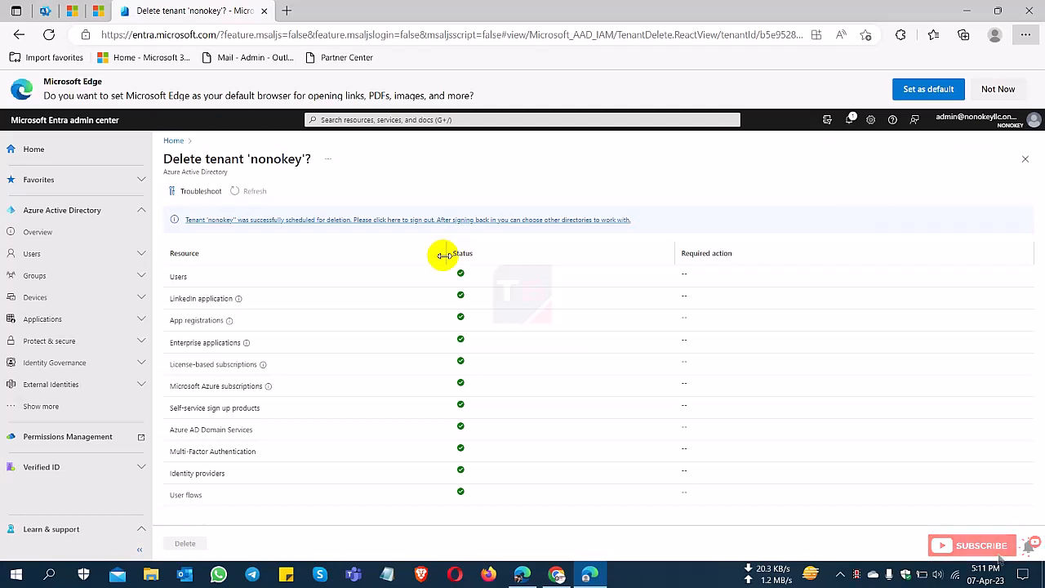
{"action": "mouse_move", "coordinate": [341, 178]}
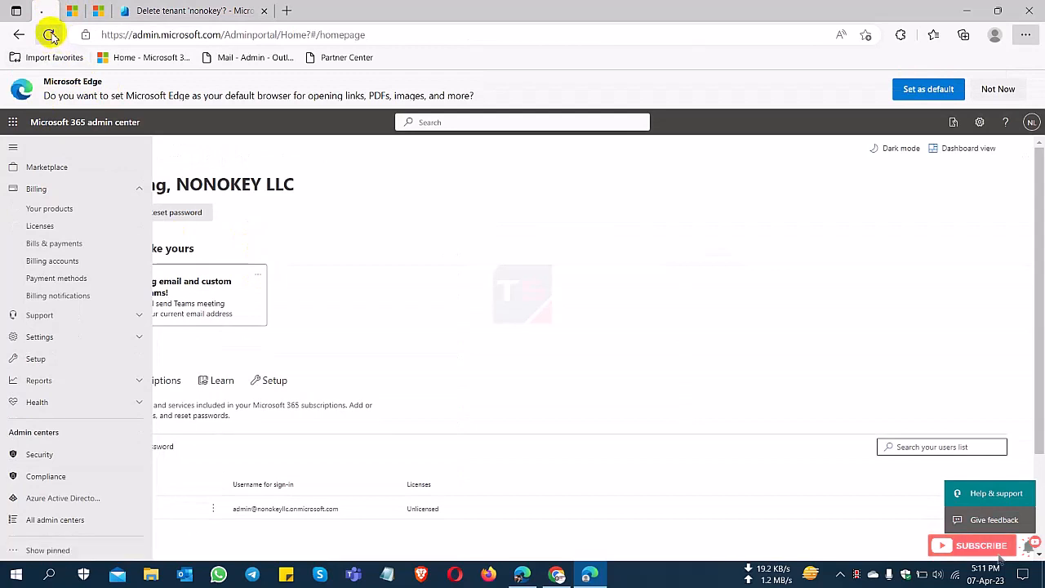
Reload the admin center and sign in with the admin account, hitting authentication errors.
{"action": "left_click", "coordinate": [51, 34]}
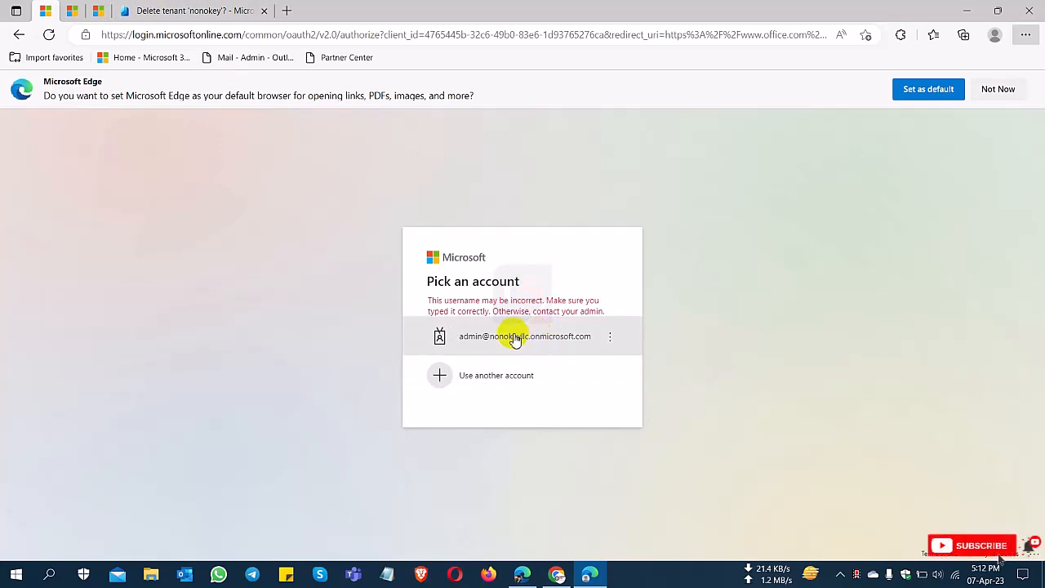
{"action": "left_click", "coordinate": [522, 335]}
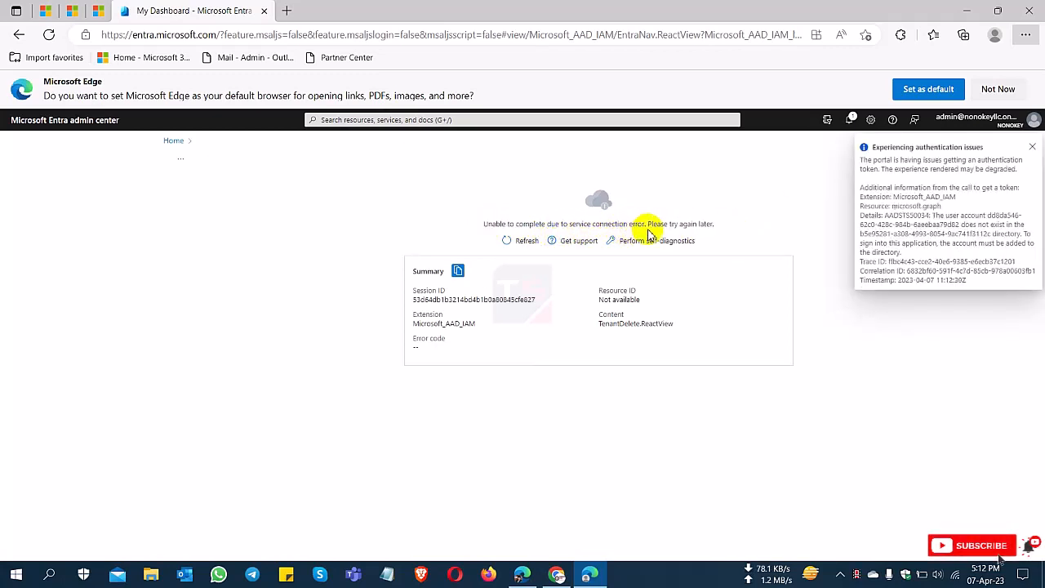
Dismiss the authentication issues notice and sign out from the account menu.
{"action": "left_click", "coordinate": [1031, 147]}
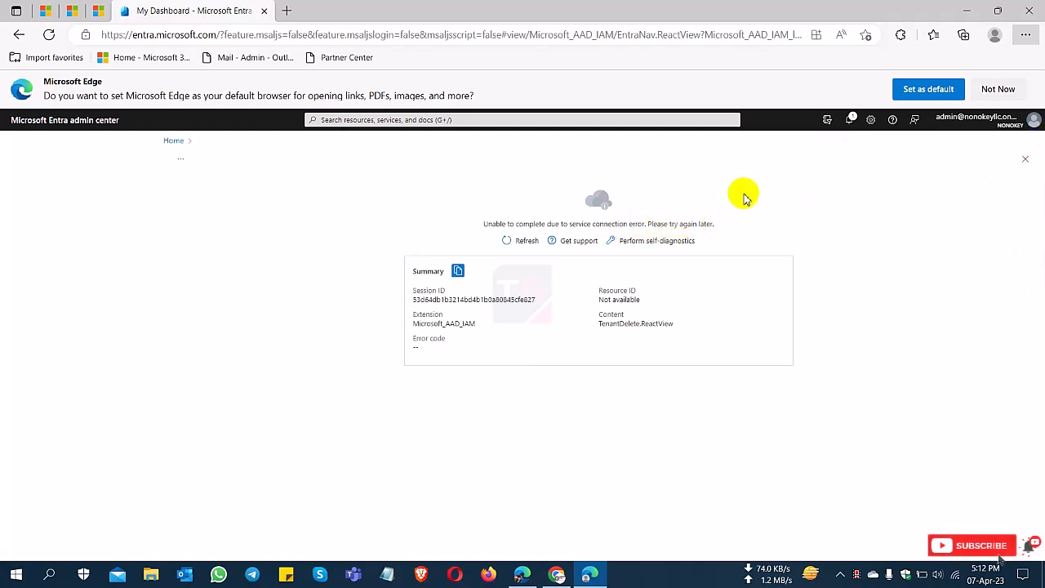
{"action": "mouse_move", "coordinate": [530, 343]}
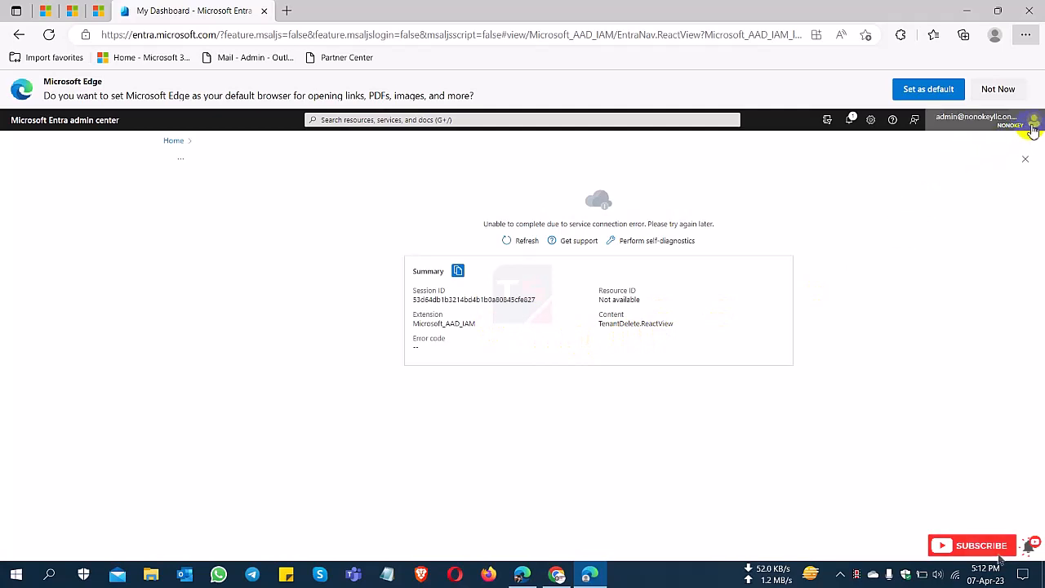
{"action": "left_click", "coordinate": [1032, 120]}
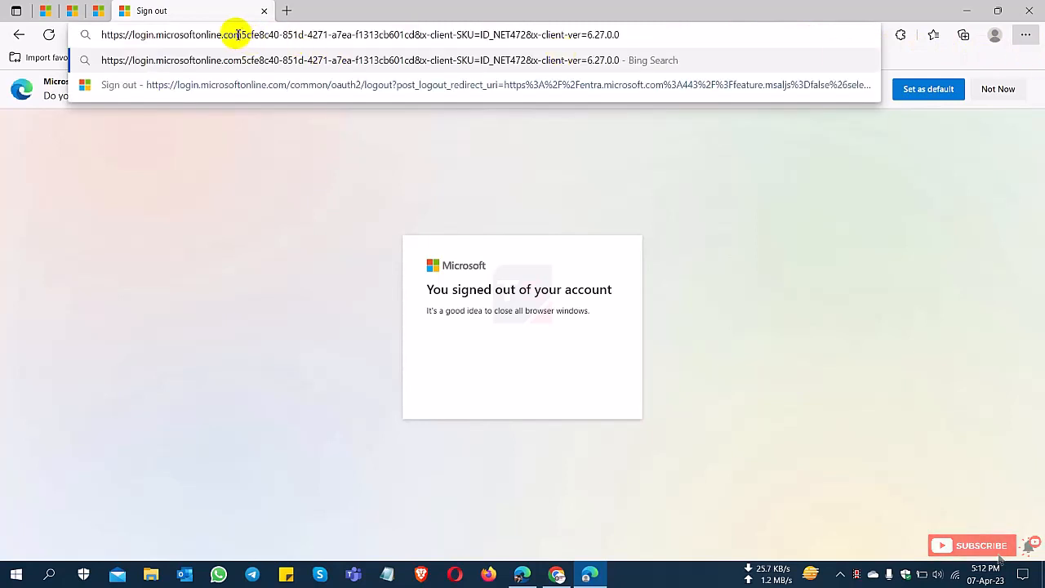
Browse to portal.azure.com to reach the Azure 'Pick an account' sign-in page.
{"action": "type", "text": "z"}
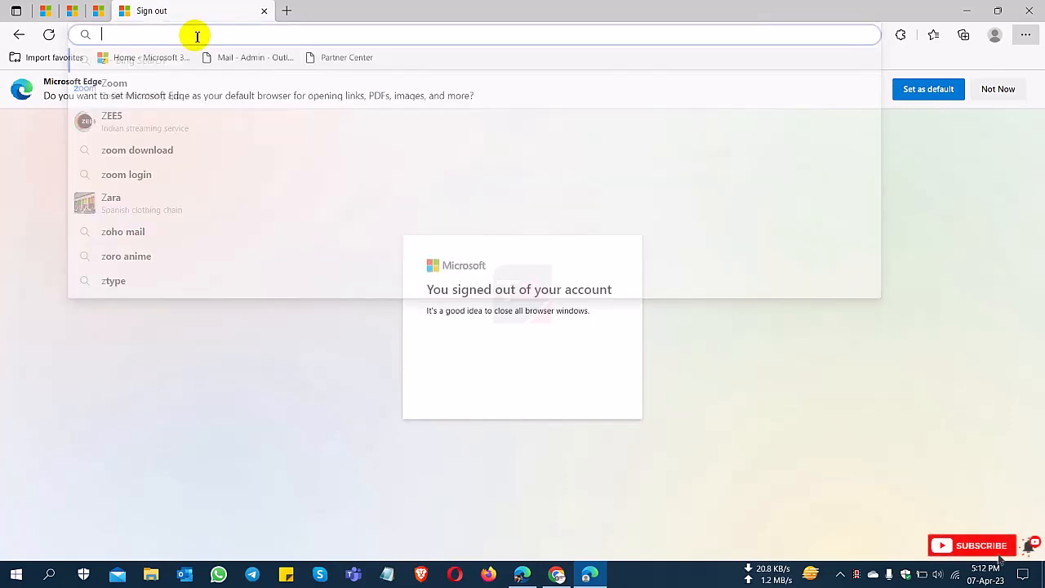
{"action": "type", "text": "azure.,"}
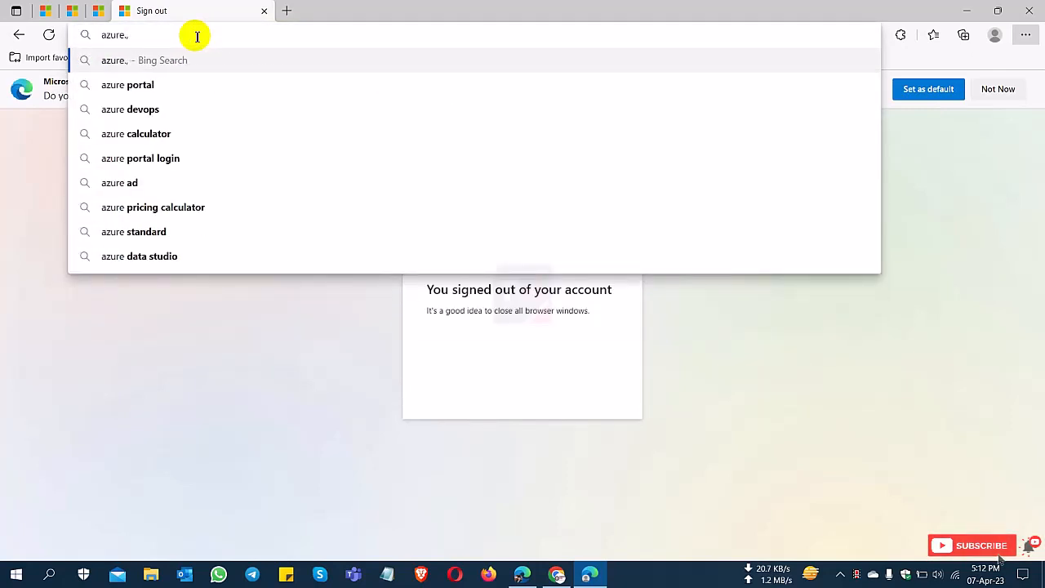
{"action": "type", "text": "p"}
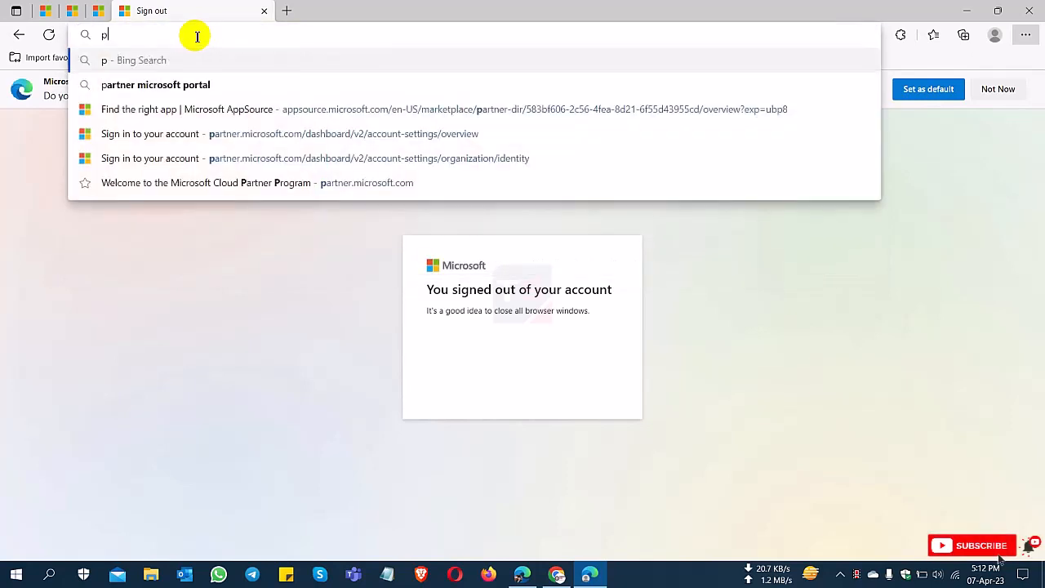
{"action": "type", "text": "ortal.azure.com%2Fsignin%2Findex%2F&response_type=code%20i"}
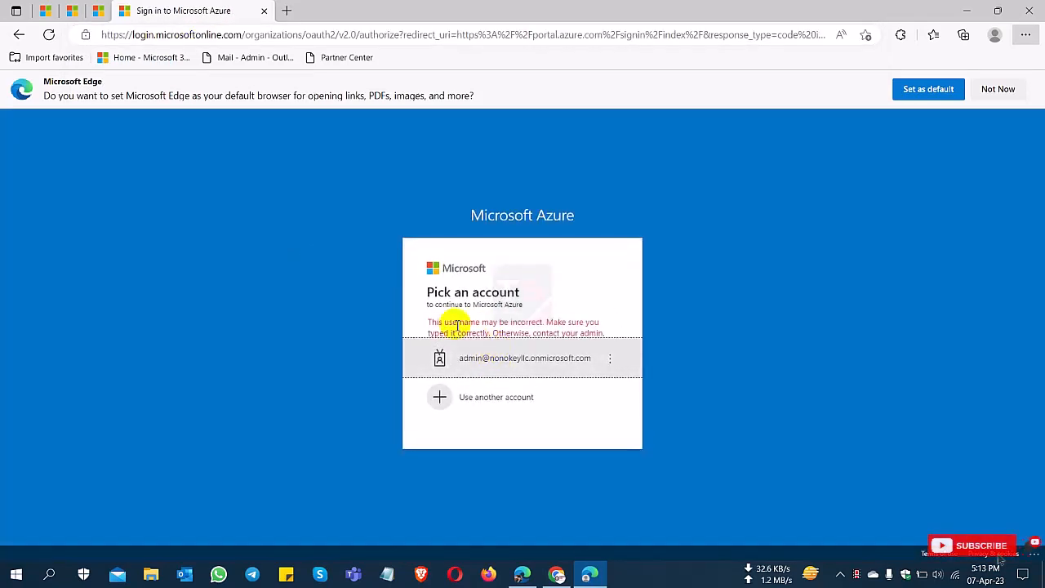
{"action": "mouse_move", "coordinate": [551, 291]}
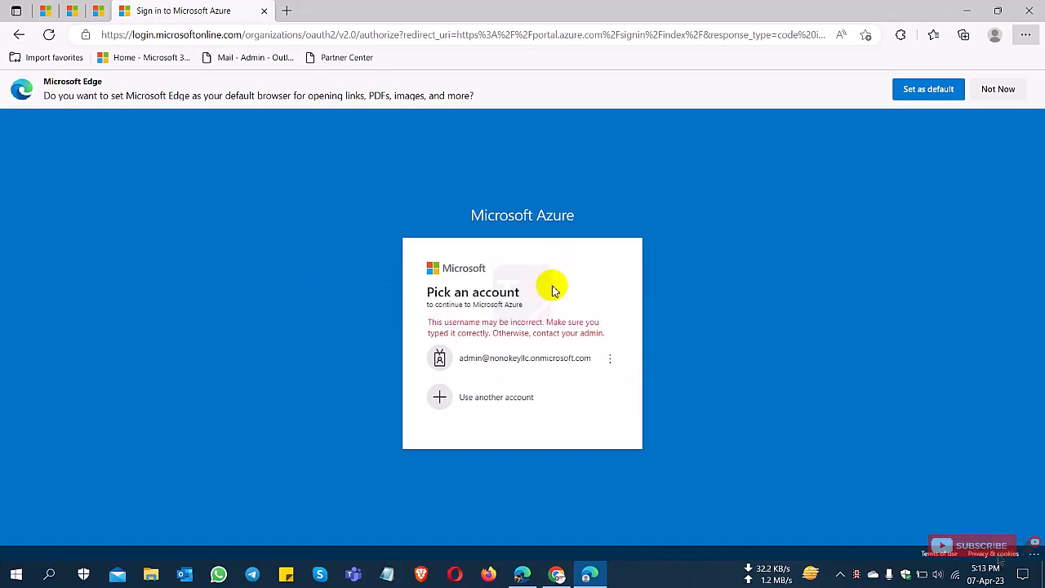
{"action": "mouse_move", "coordinate": [552, 320]}
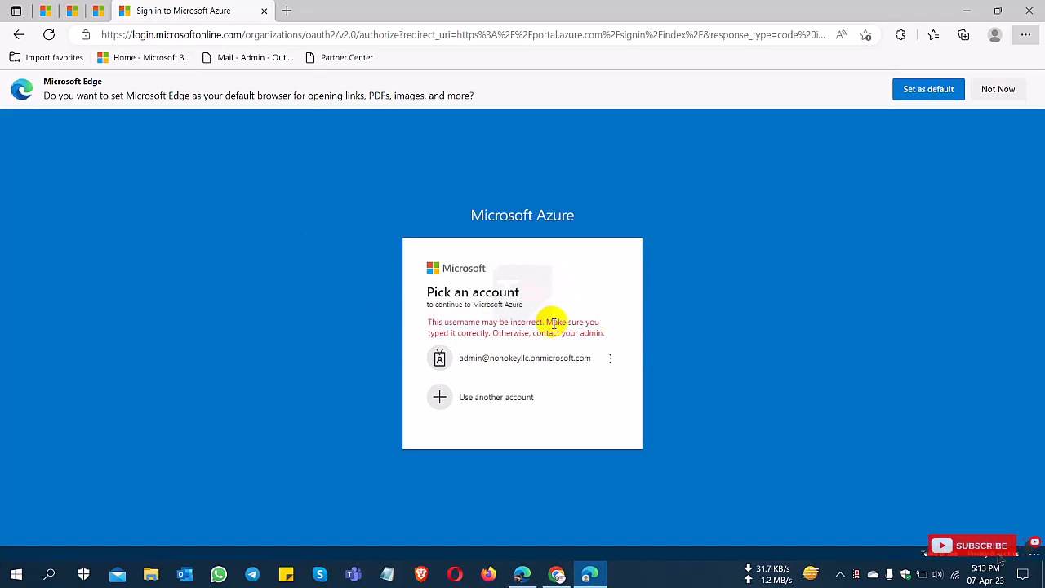